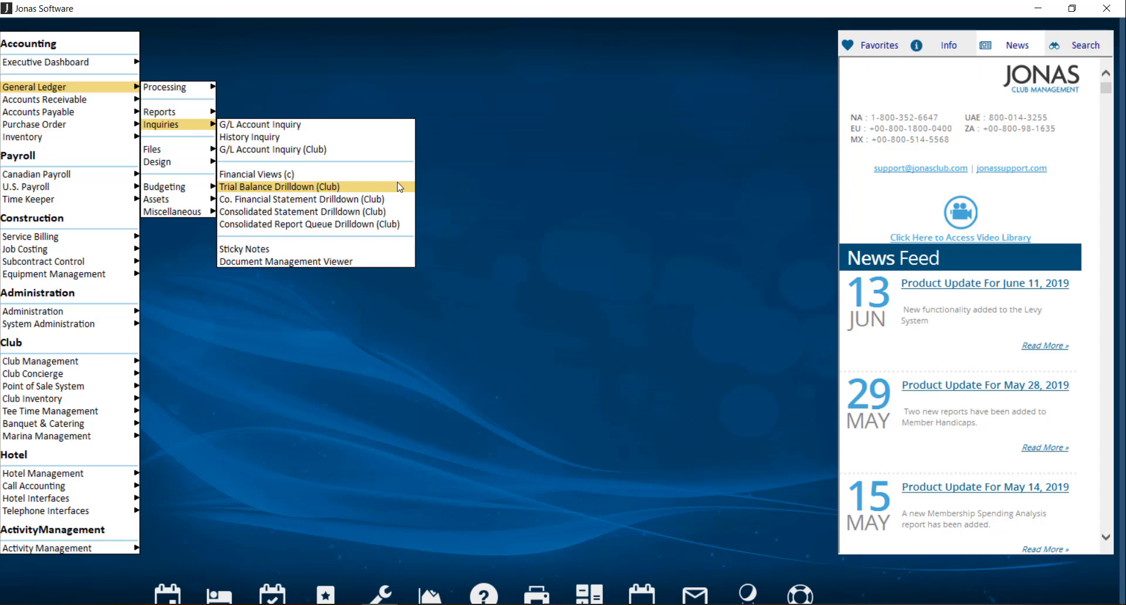
pyautogui.moveTo(393, 189)
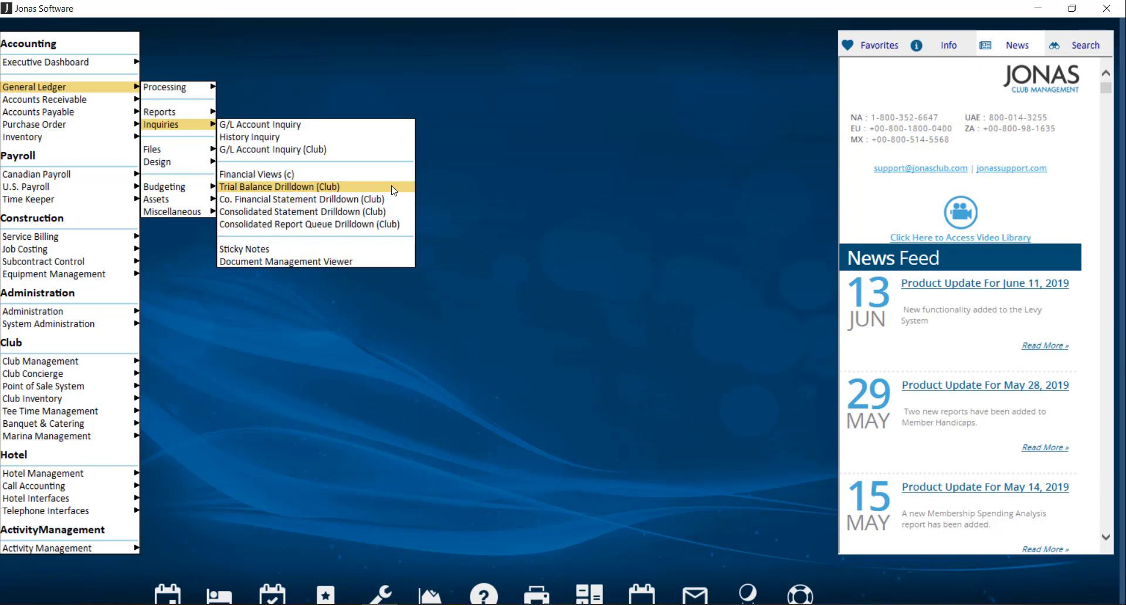
pyautogui.moveTo(394, 199)
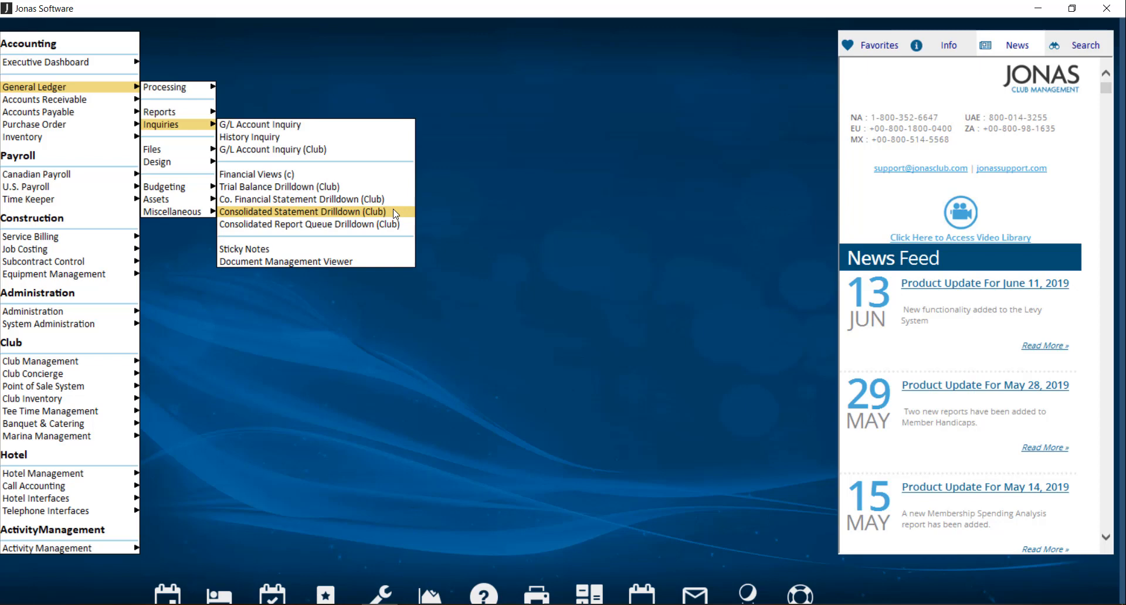
# Open the Trial Balance Drilldown (Club) inquiry from General Ledger inquiries
pyautogui.click(265, 186)
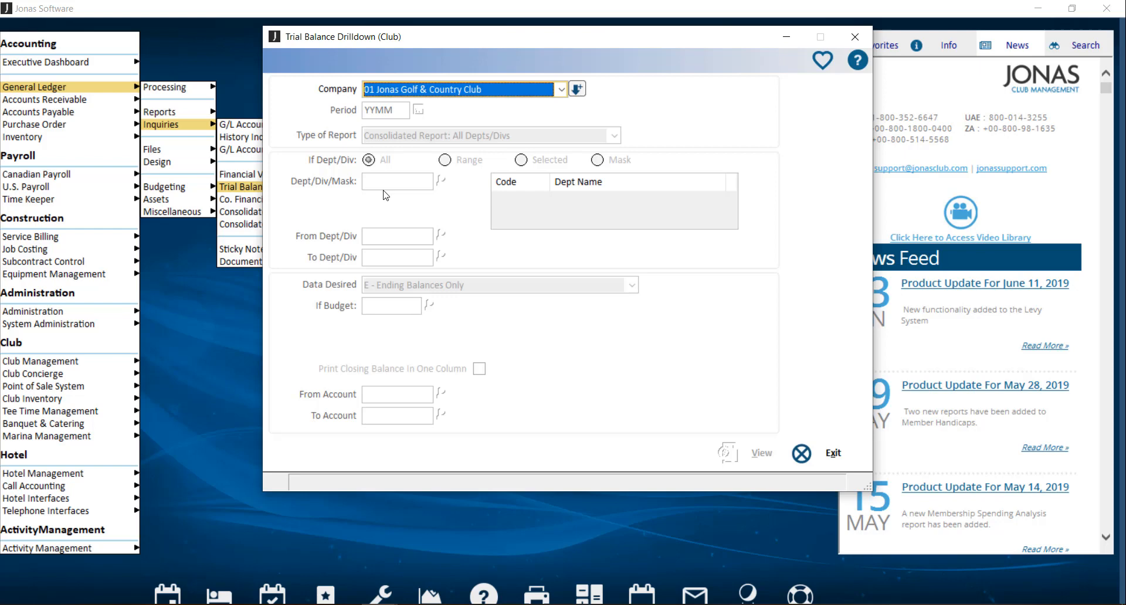
# Set period 201906, consolidated all-departments report, and data B - YTD Budget, Opening, Current, Ending
pyautogui.write('201906')
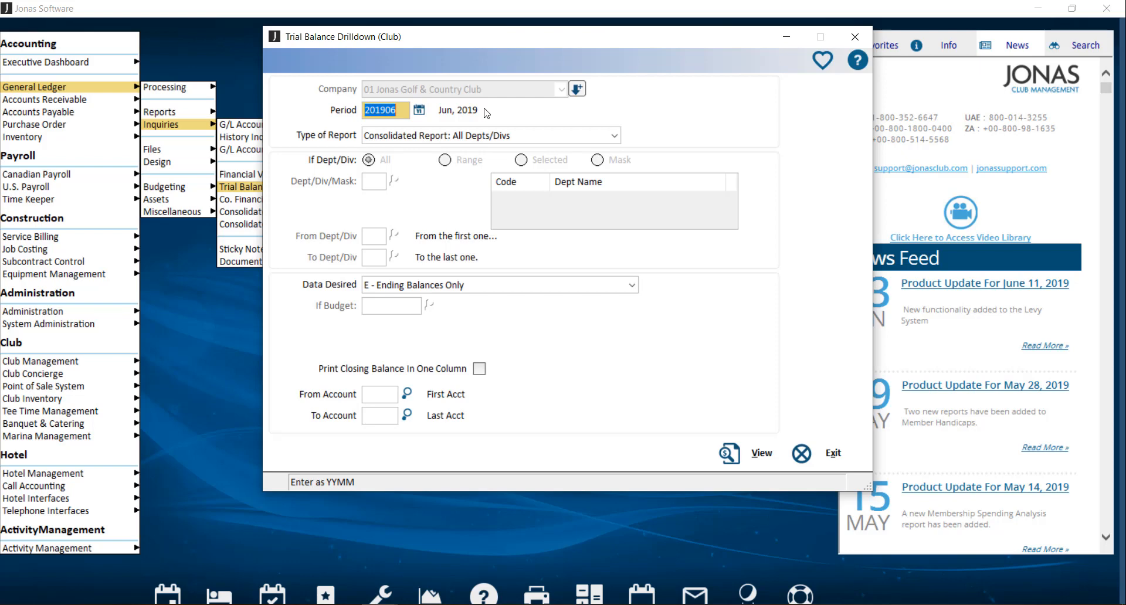
pyautogui.click(611, 135)
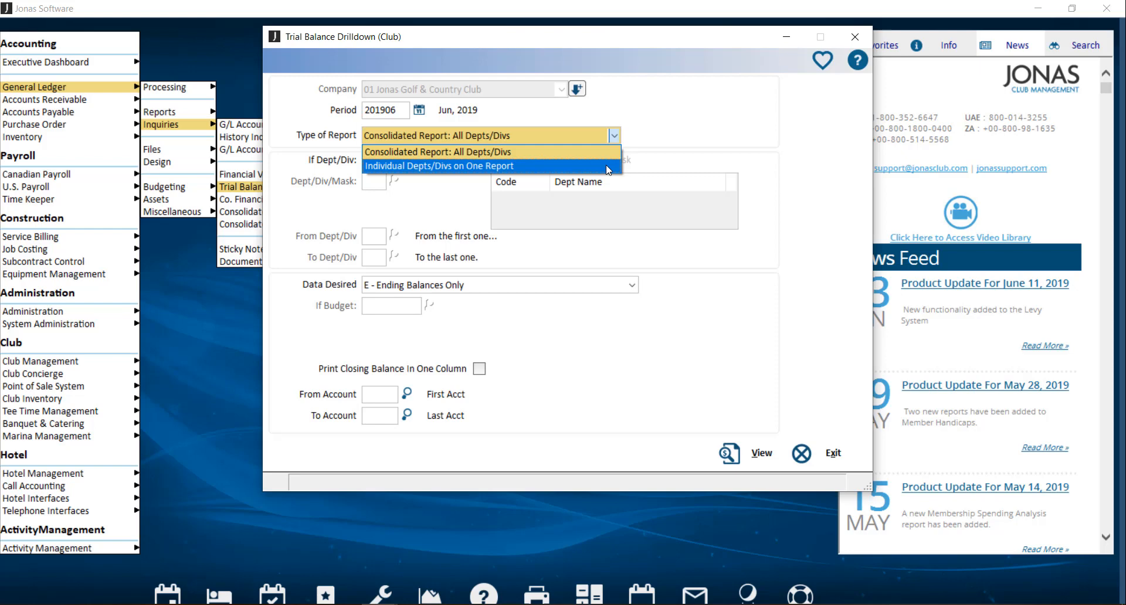
pyautogui.click(444, 165)
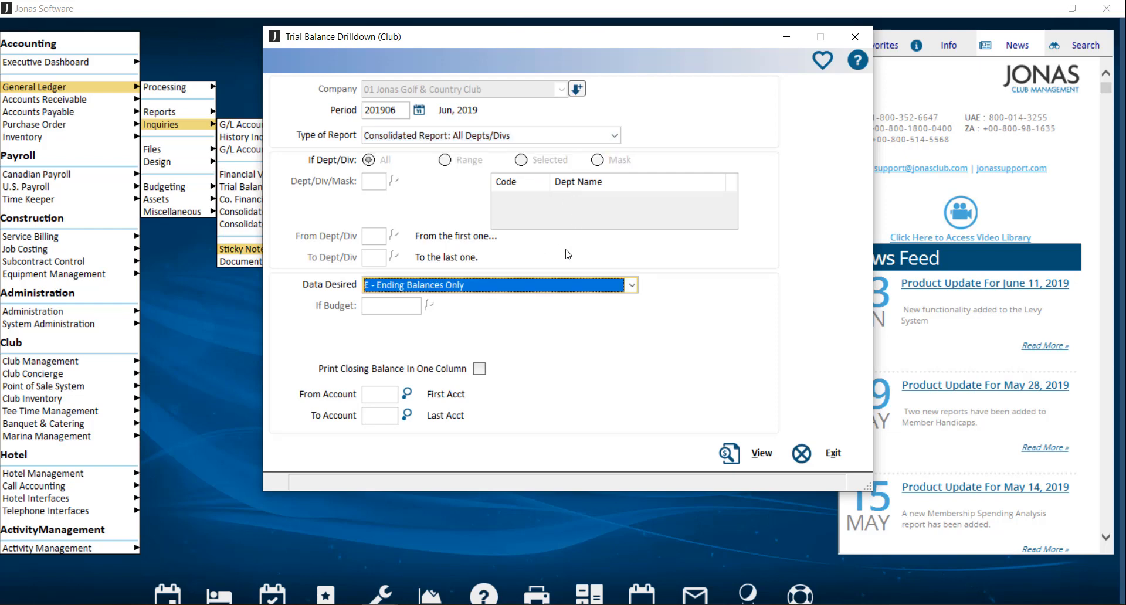
pyautogui.click(630, 285)
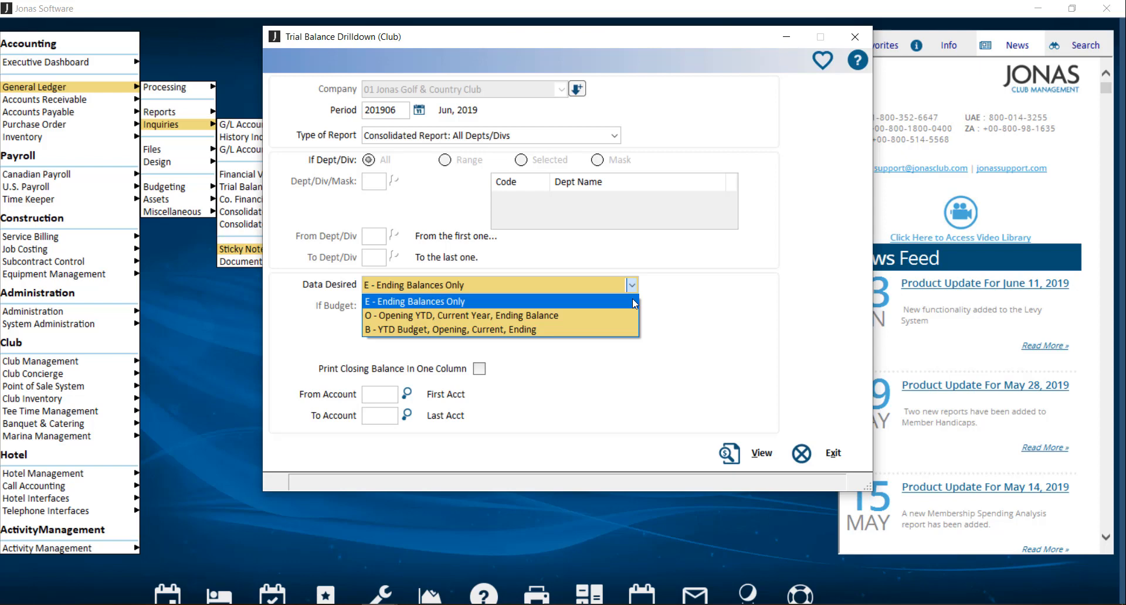
pyautogui.moveTo(626, 321)
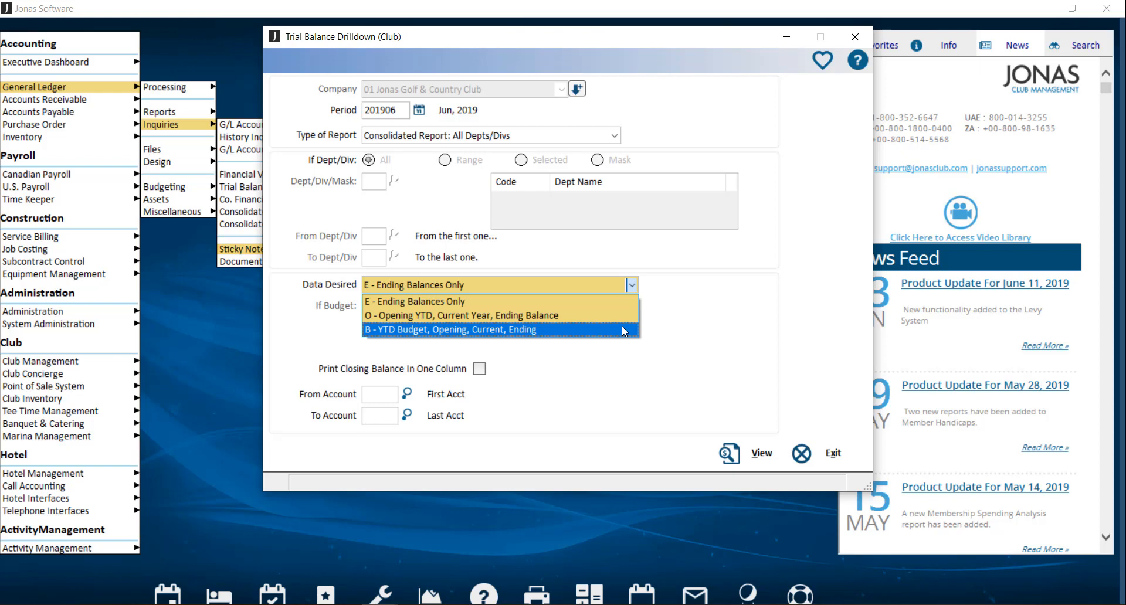
pyautogui.moveTo(626, 342)
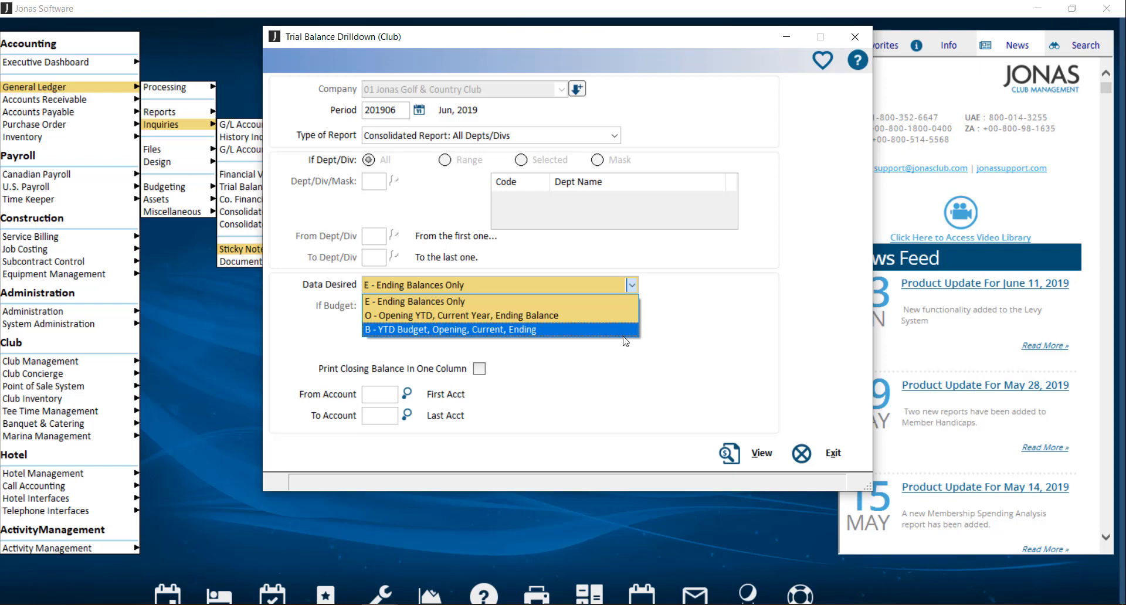
pyautogui.click(454, 329)
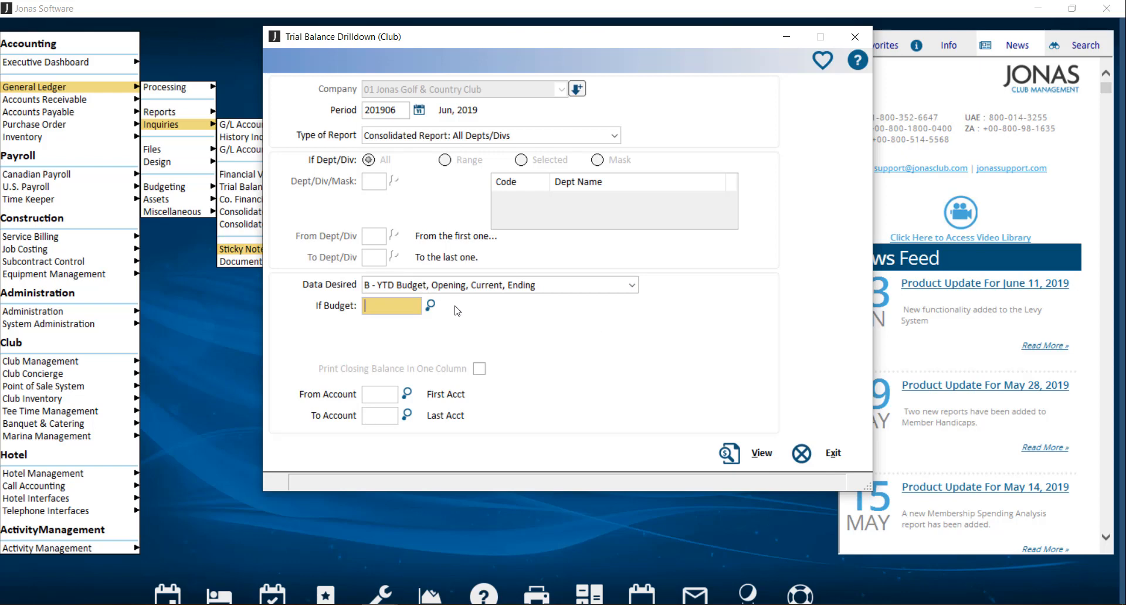
# Pick the 2017B budget for comparison and generate the trial balance report
pyautogui.click(431, 306)
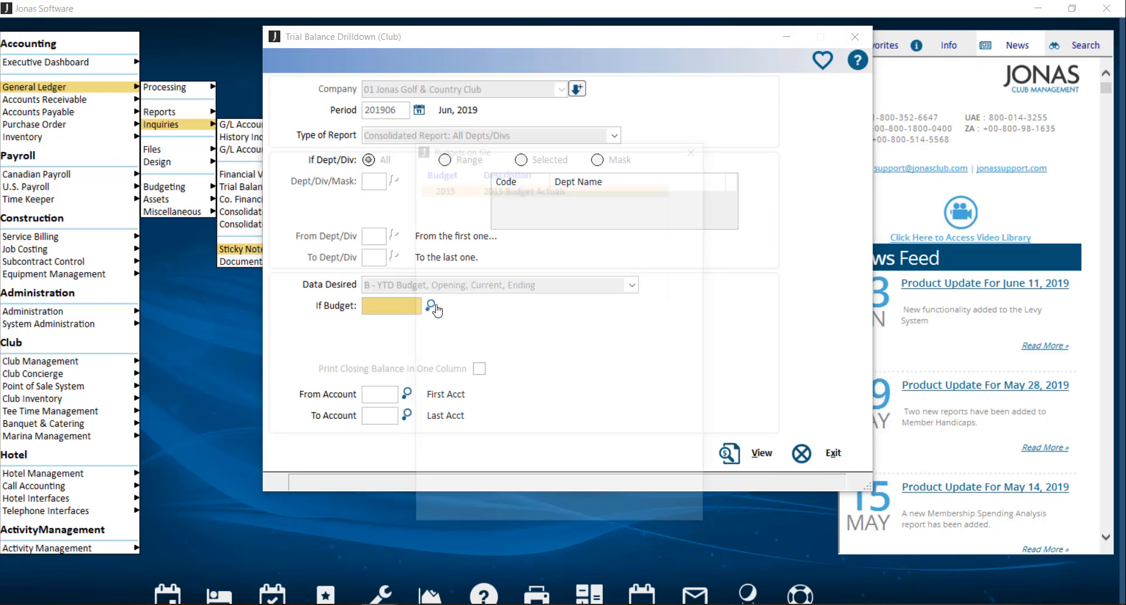
pyautogui.click(432, 306)
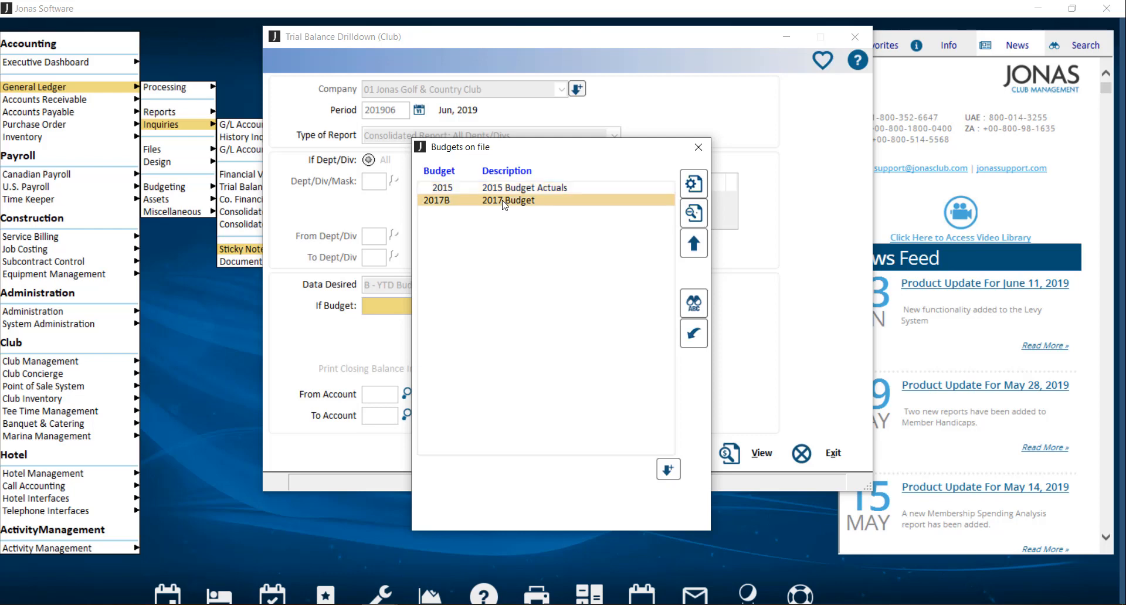
pyautogui.doubleClick(508, 200)
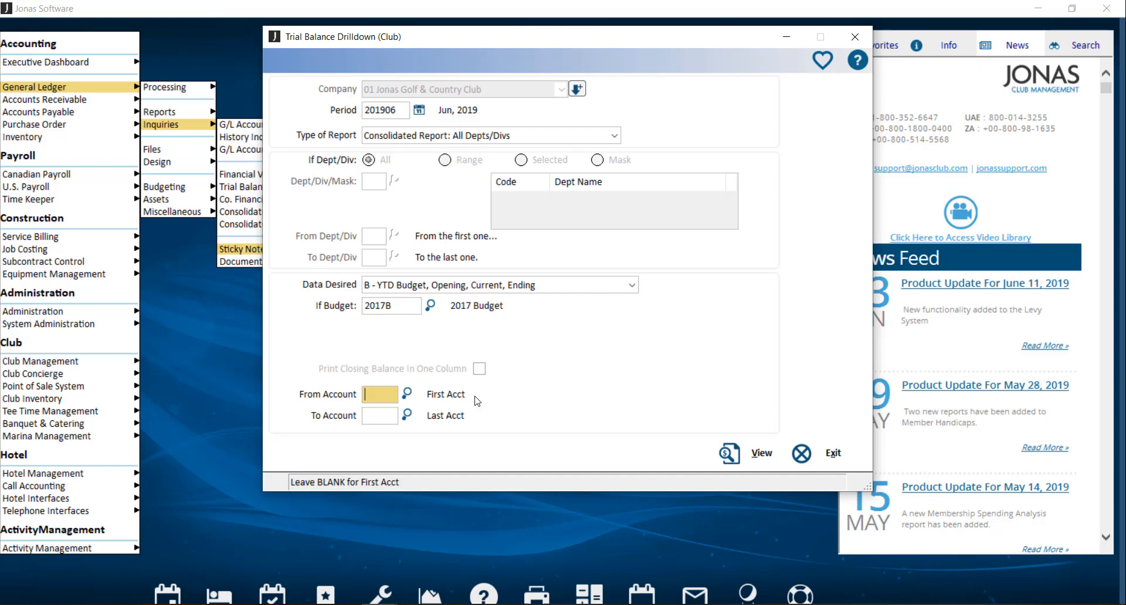
pyautogui.moveTo(486, 419)
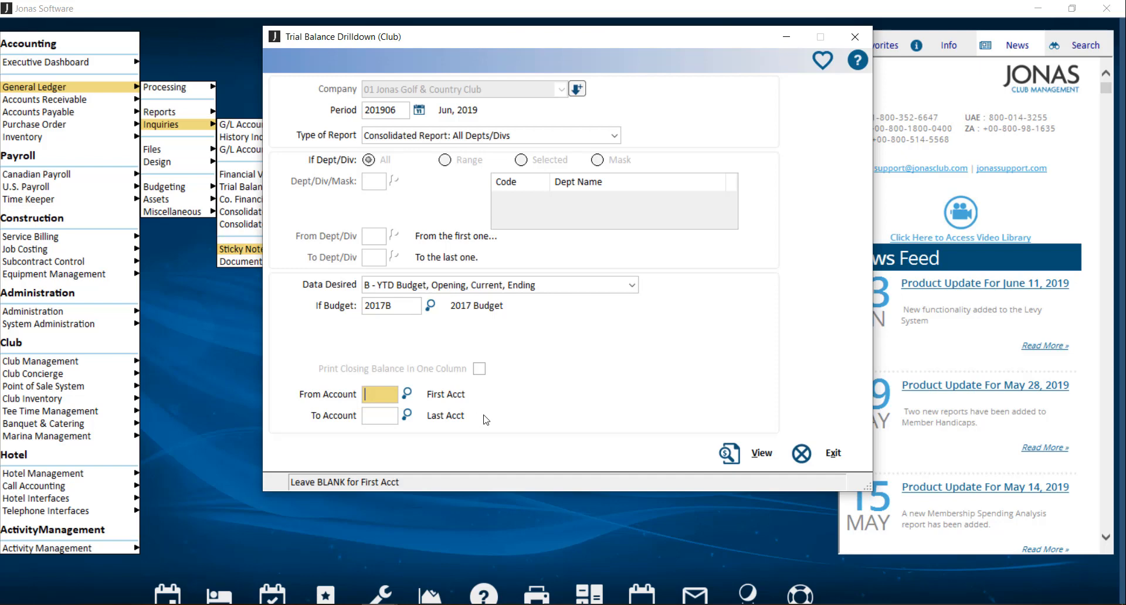
pyautogui.moveTo(696, 439)
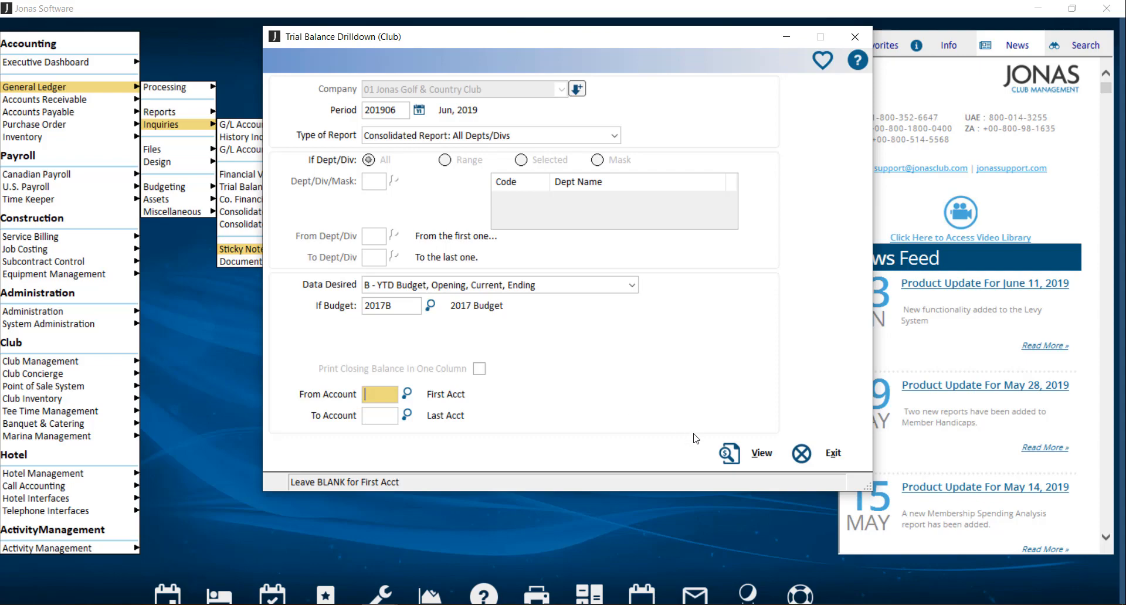
pyautogui.click(730, 453)
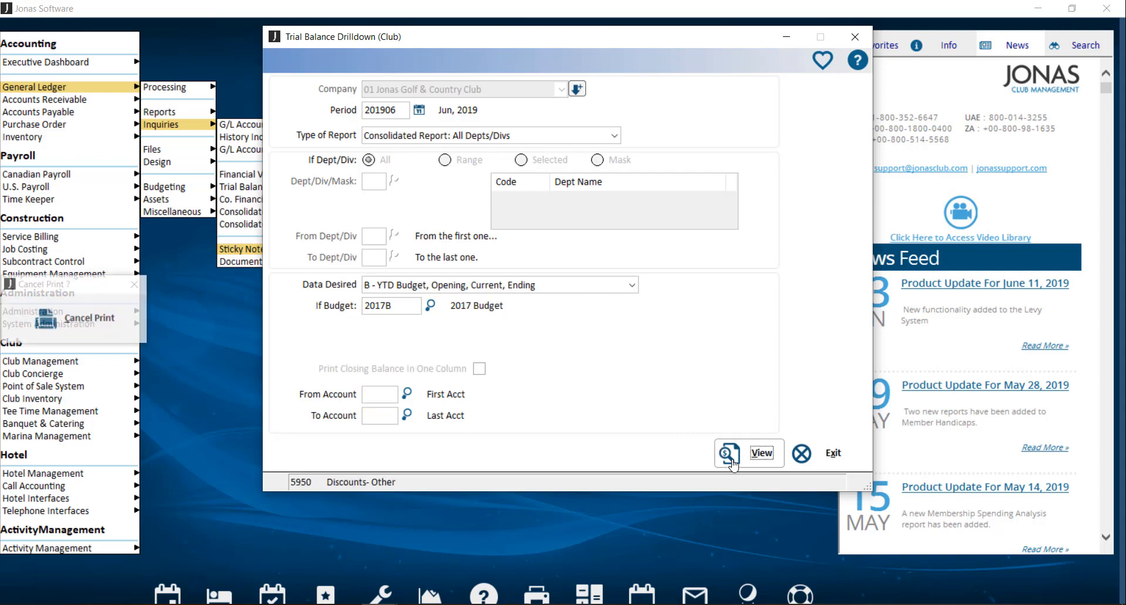
# Drill into the Jun/19 row of account 01-1100-00 Member Recievables
pyautogui.click(761, 454)
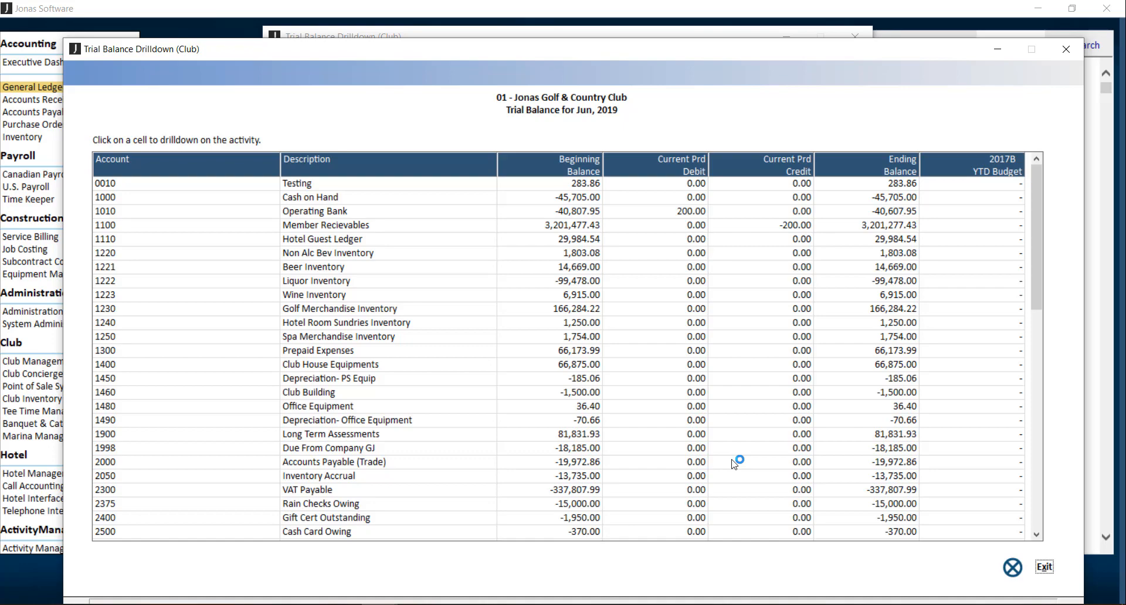
pyautogui.moveTo(739, 367)
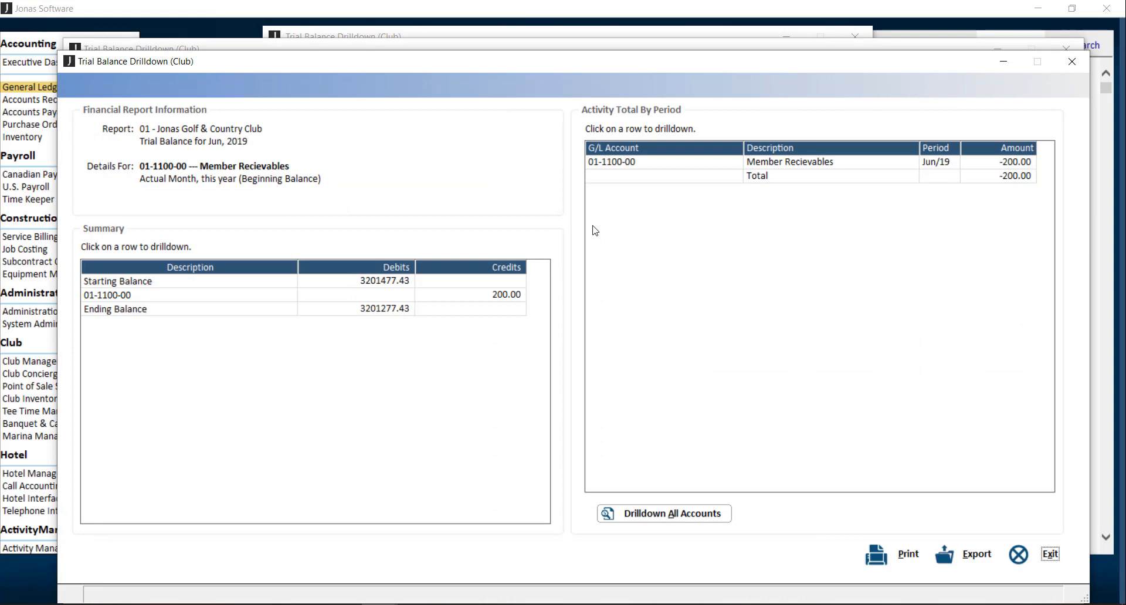
pyautogui.moveTo(302, 111)
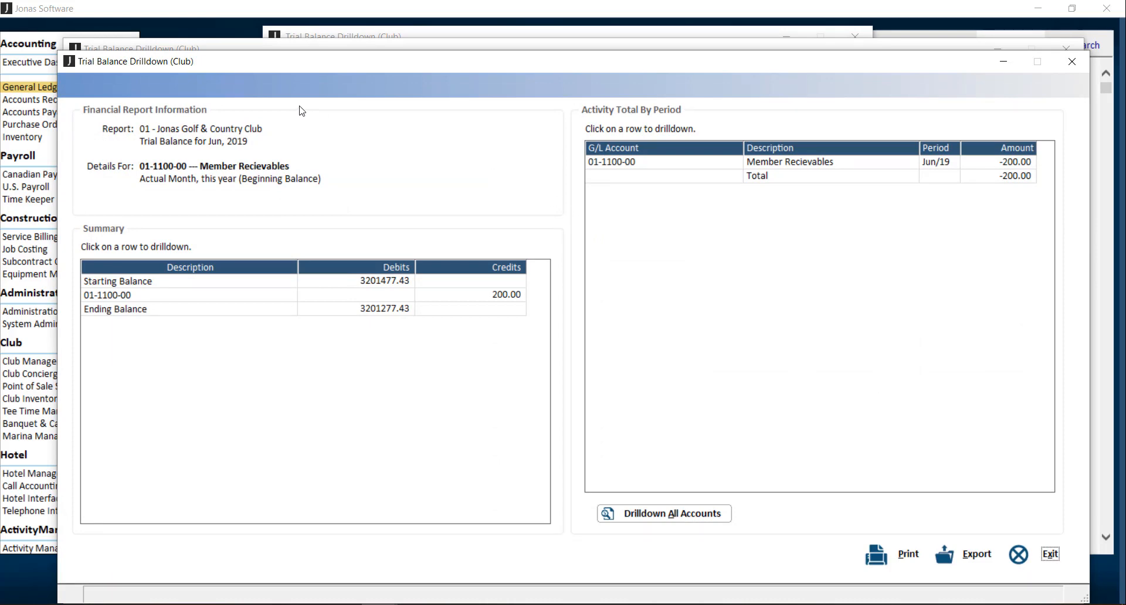
pyautogui.moveTo(322, 170)
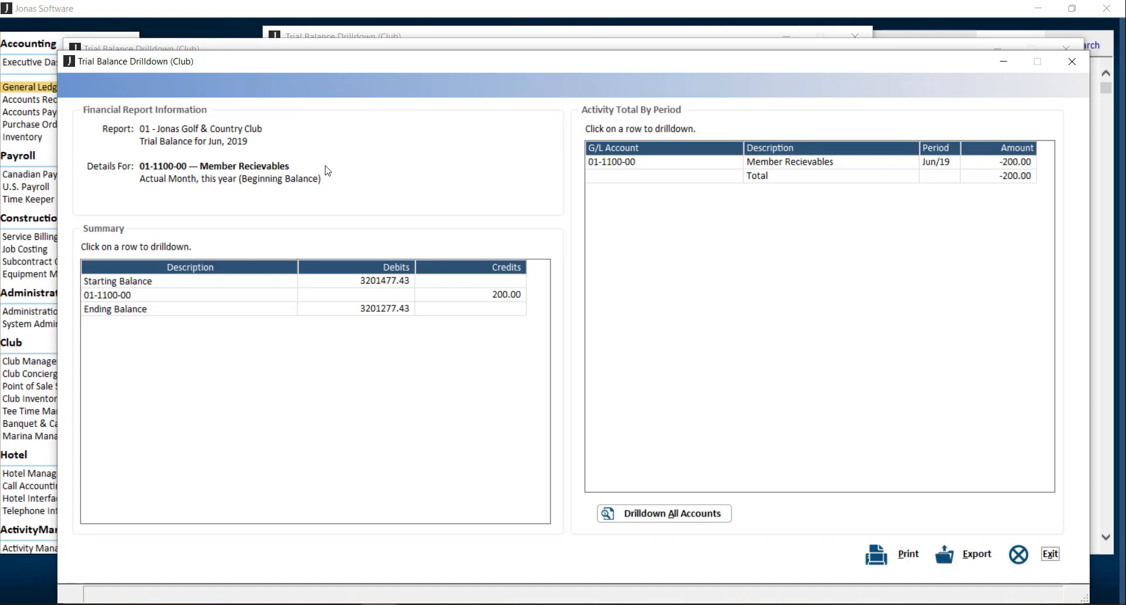
pyautogui.moveTo(657, 283)
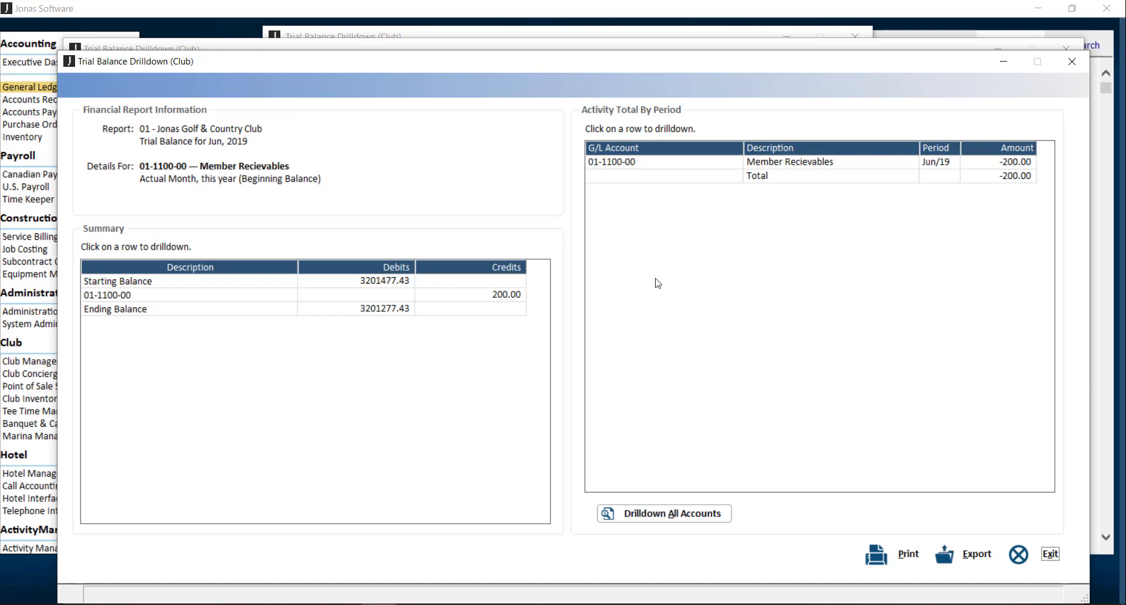
pyautogui.moveTo(869, 570)
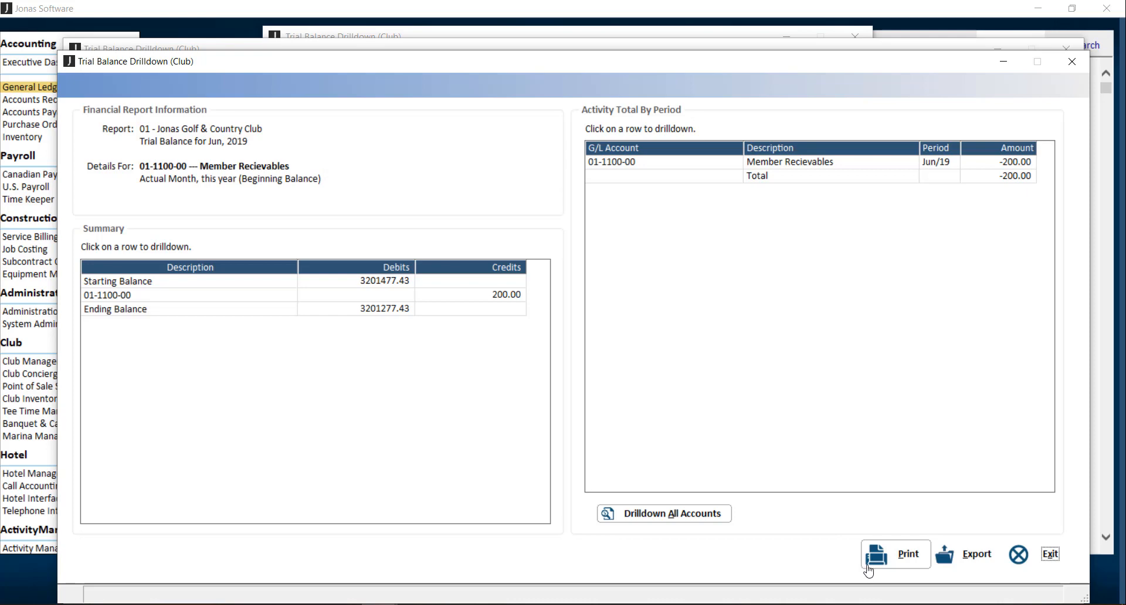
pyautogui.moveTo(944, 568)
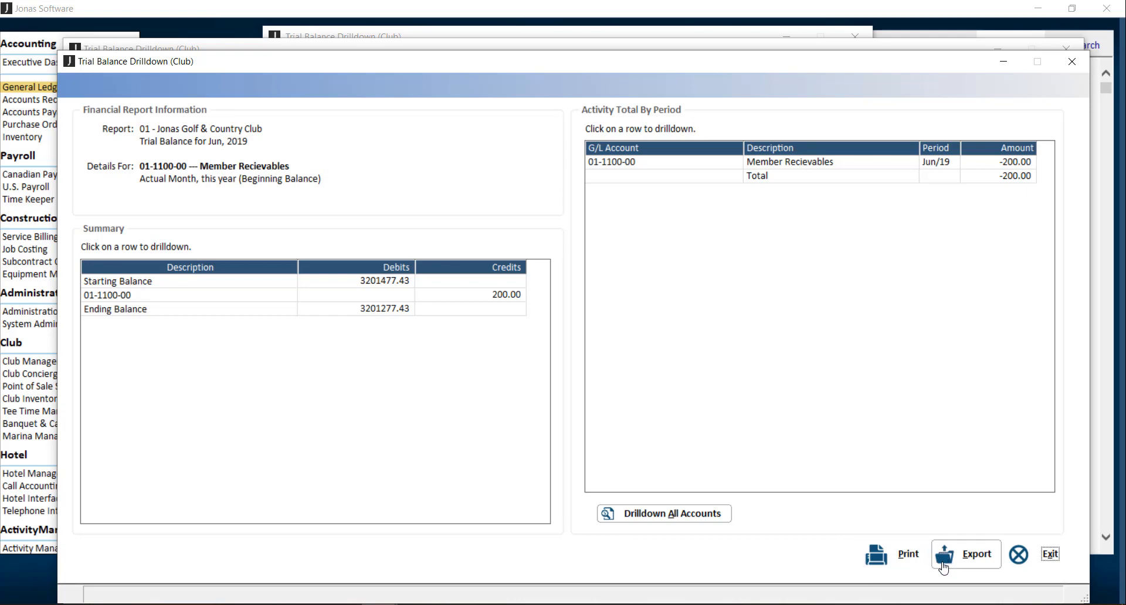
pyautogui.moveTo(840, 486)
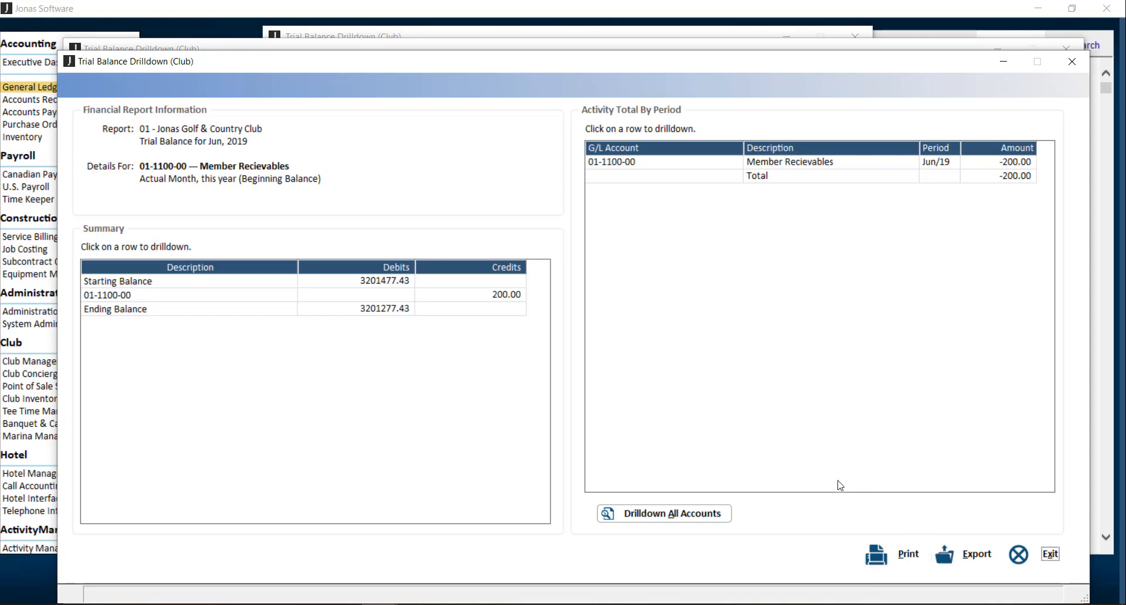
pyautogui.moveTo(1028, 179)
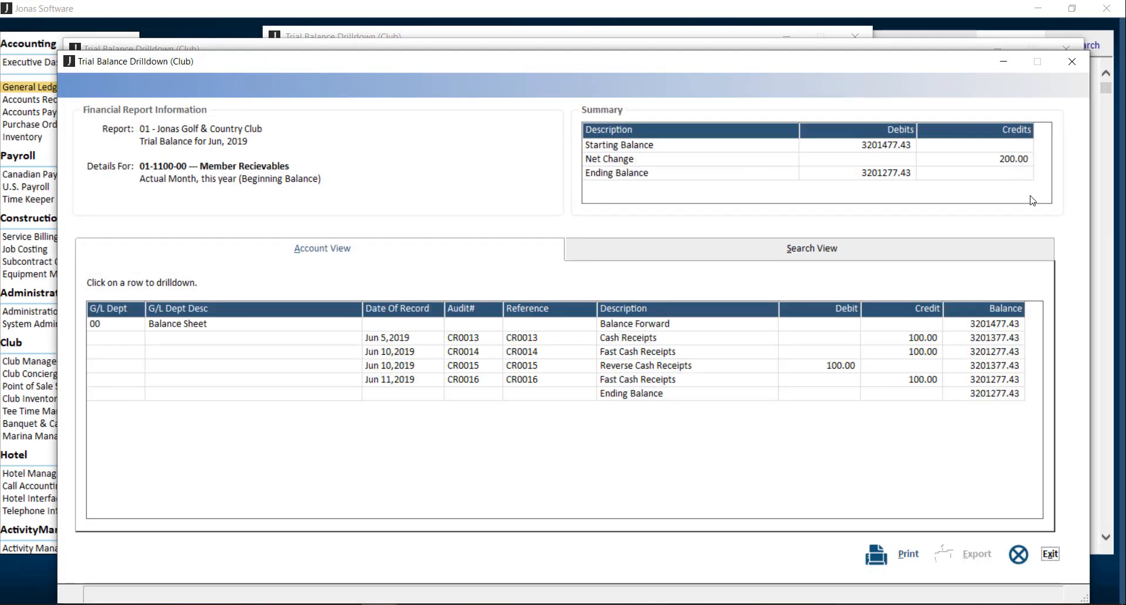
pyautogui.moveTo(829, 255)
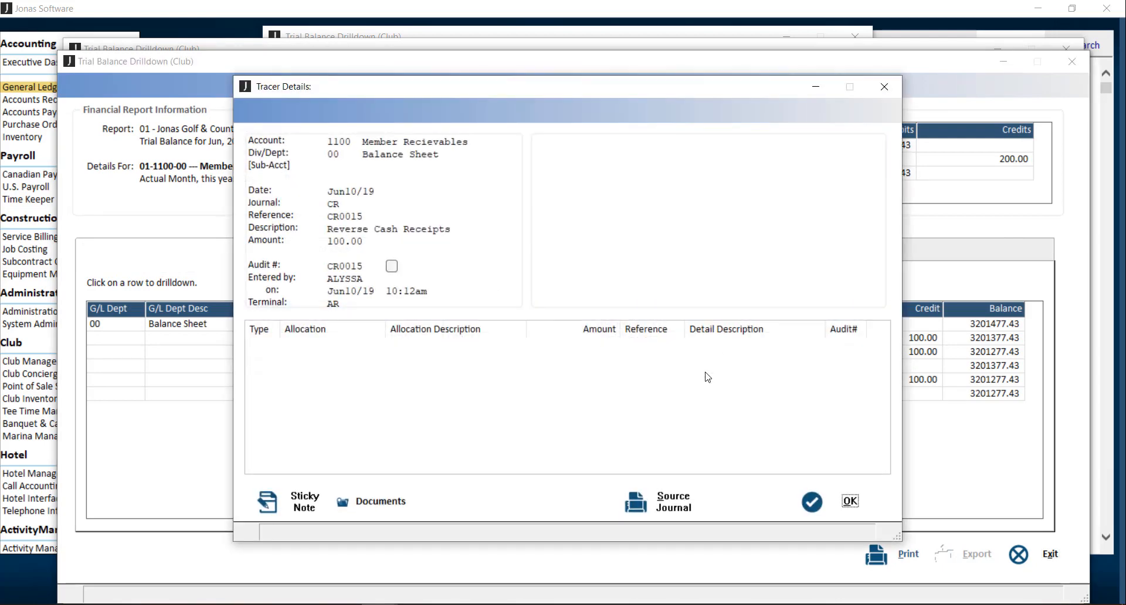
pyautogui.moveTo(329, 503)
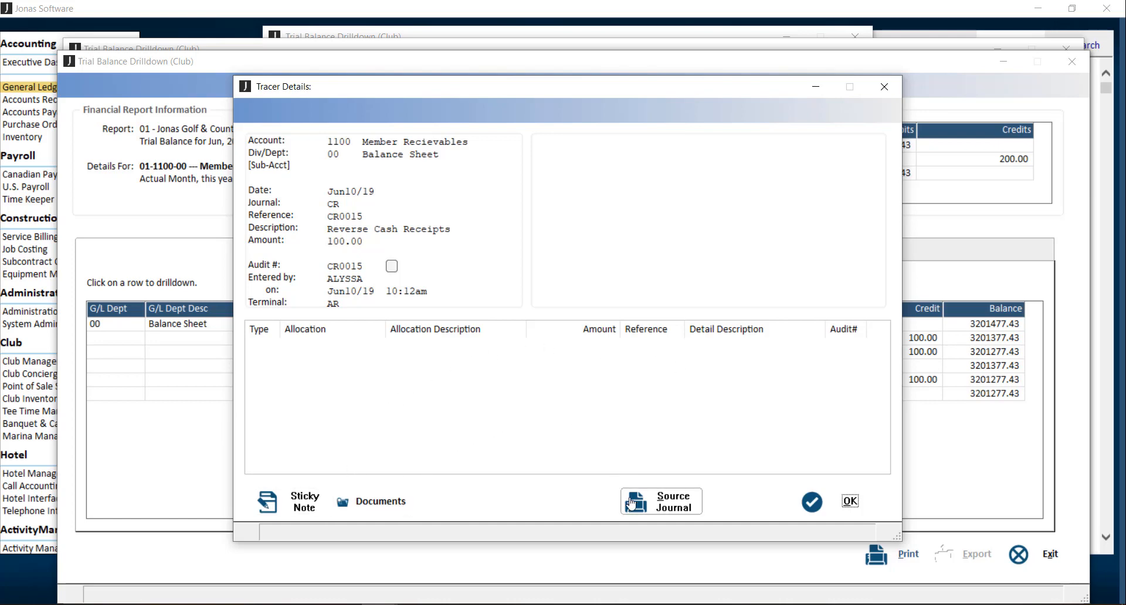
pyautogui.moveTo(642, 464)
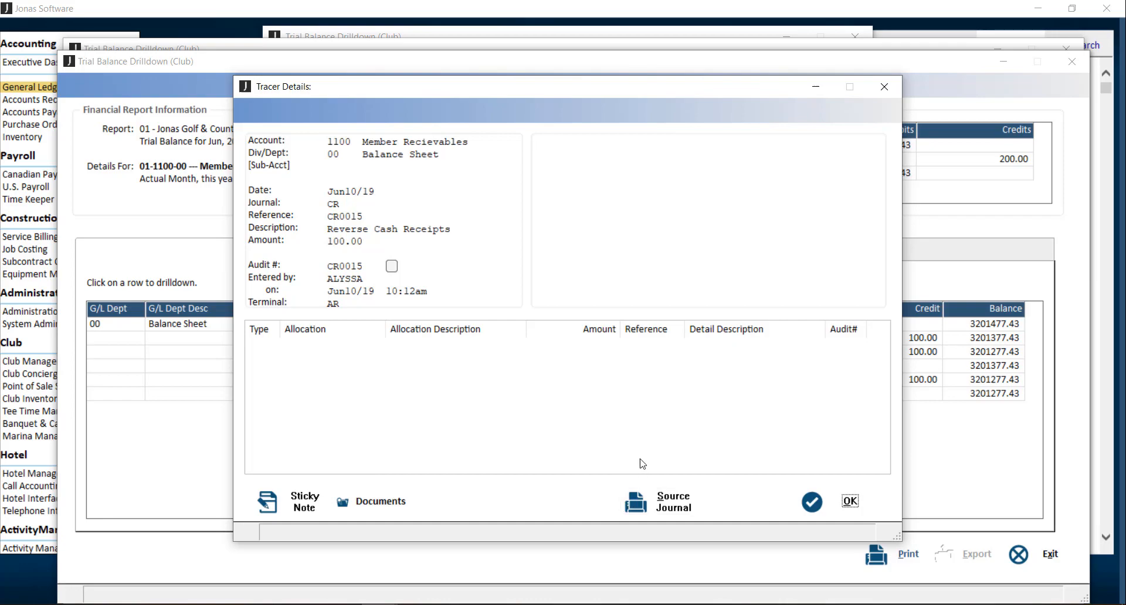
# Close the CR0015 tracer details and the trial balance drilldown windows
pyautogui.click(850, 501)
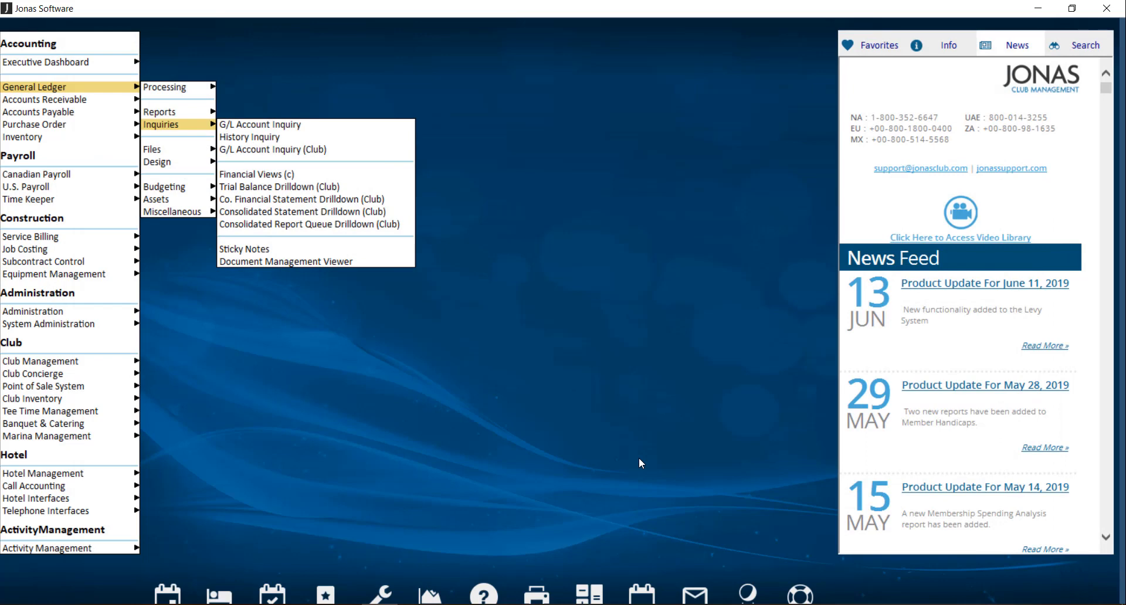
pyautogui.moveTo(448, 192)
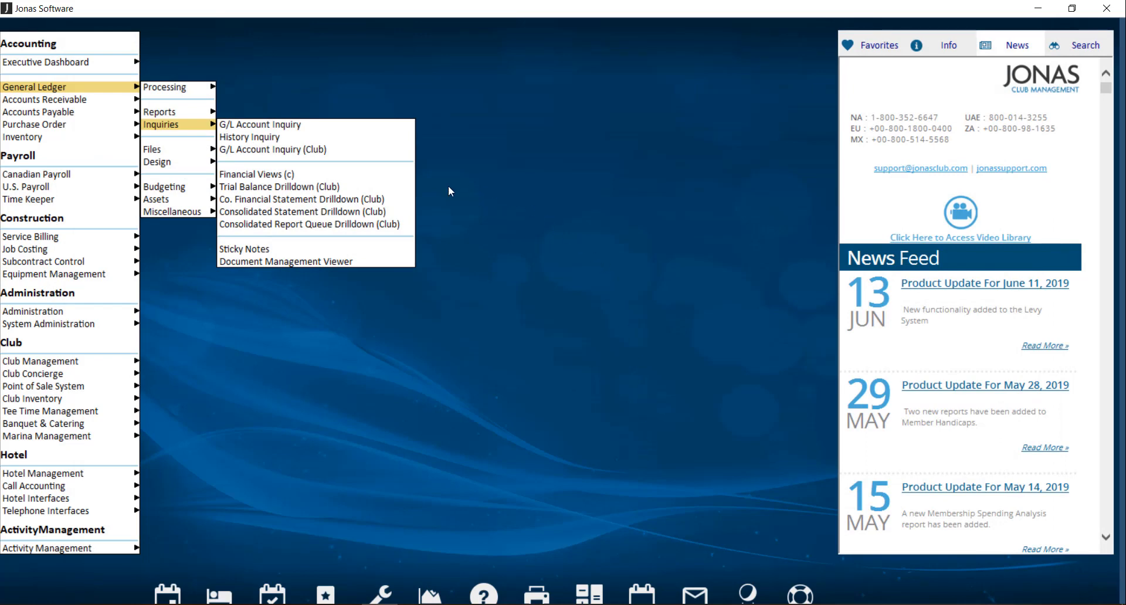
# Open Co. Financial Statement Drilldown (Club) for period 201906 and list available statements
pyautogui.click(303, 199)
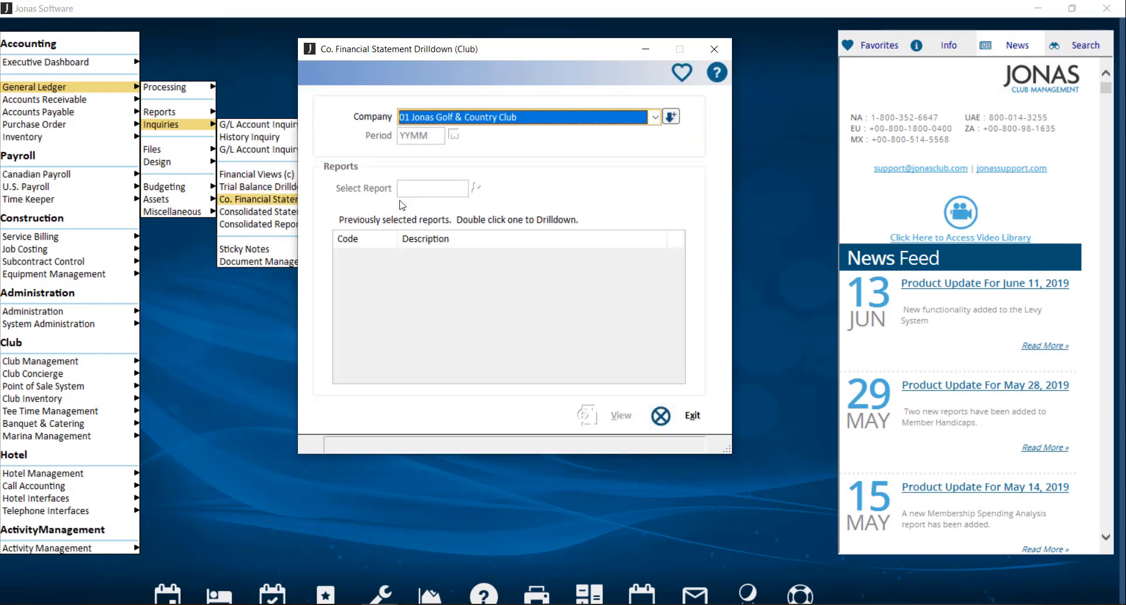
pyautogui.click(420, 135)
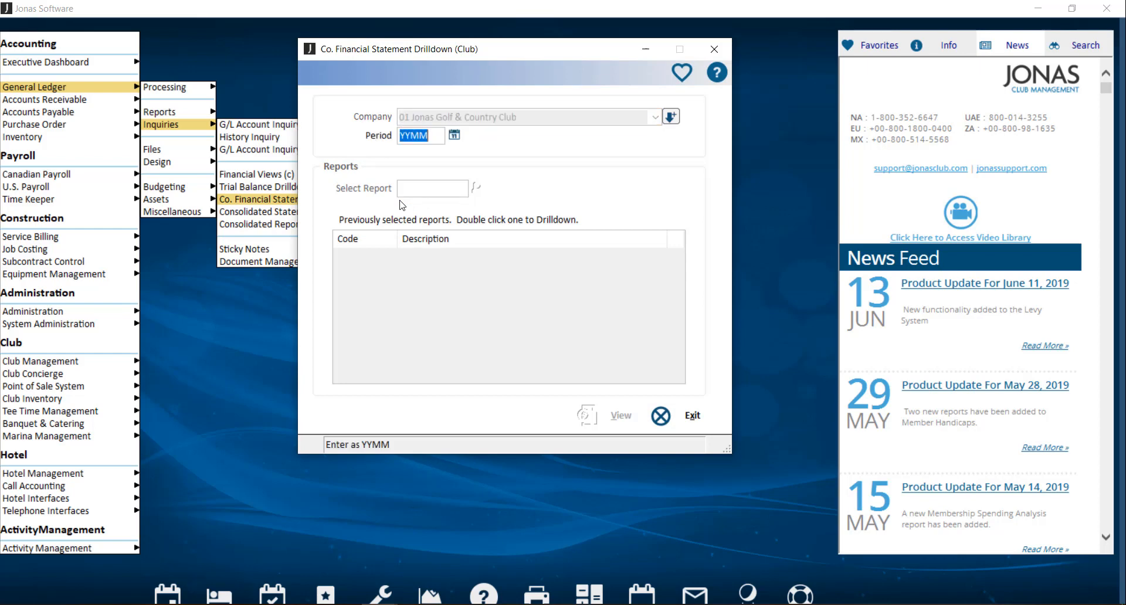
pyautogui.write('201906')
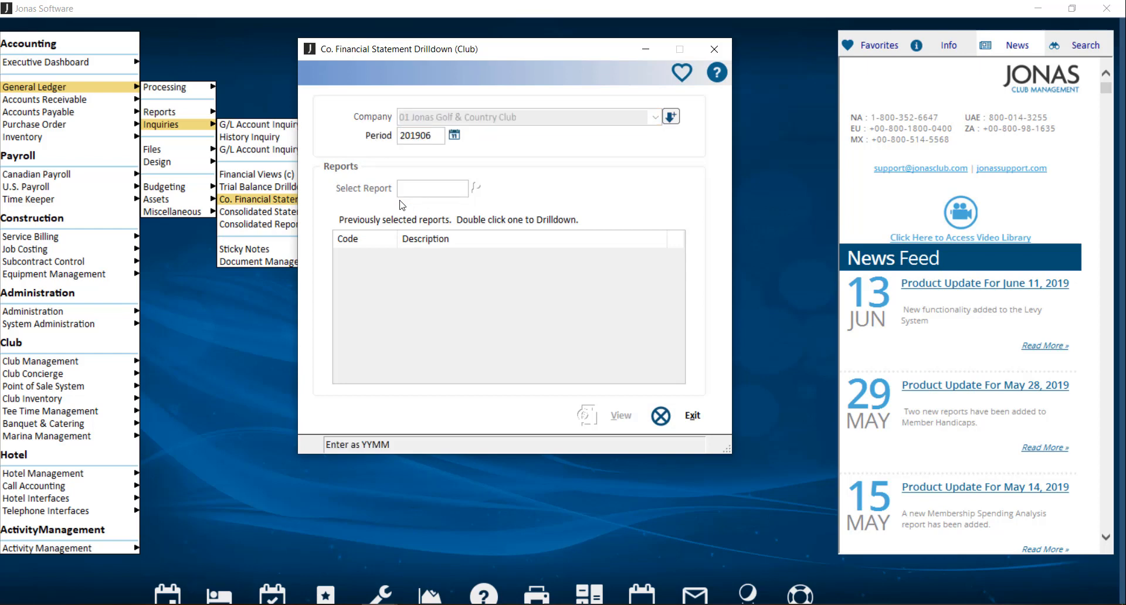
pyautogui.click(478, 188)
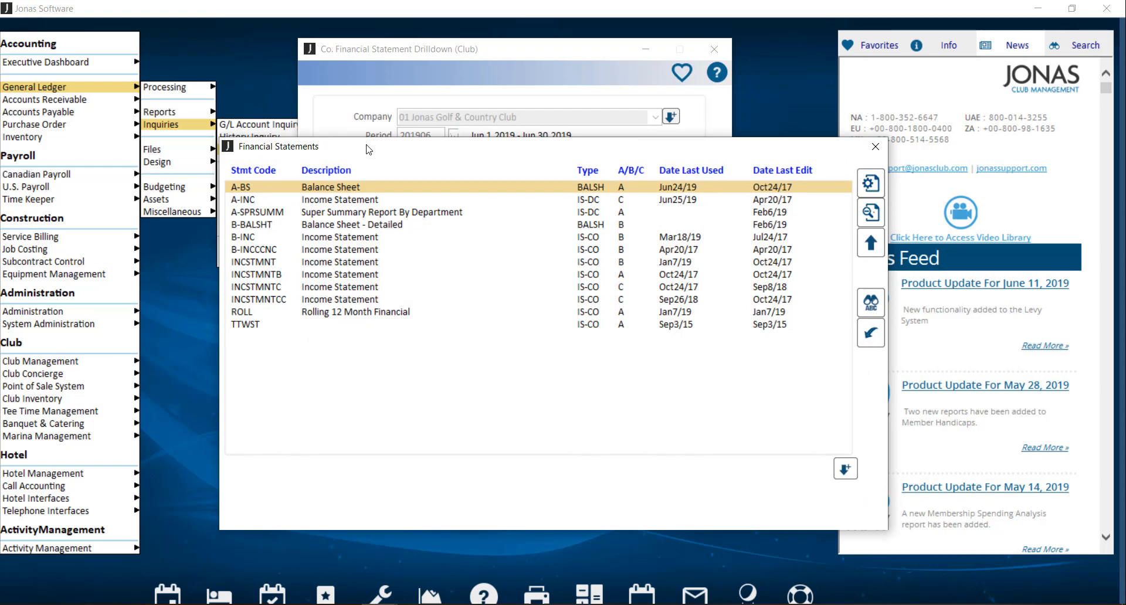
pyautogui.moveTo(367, 174)
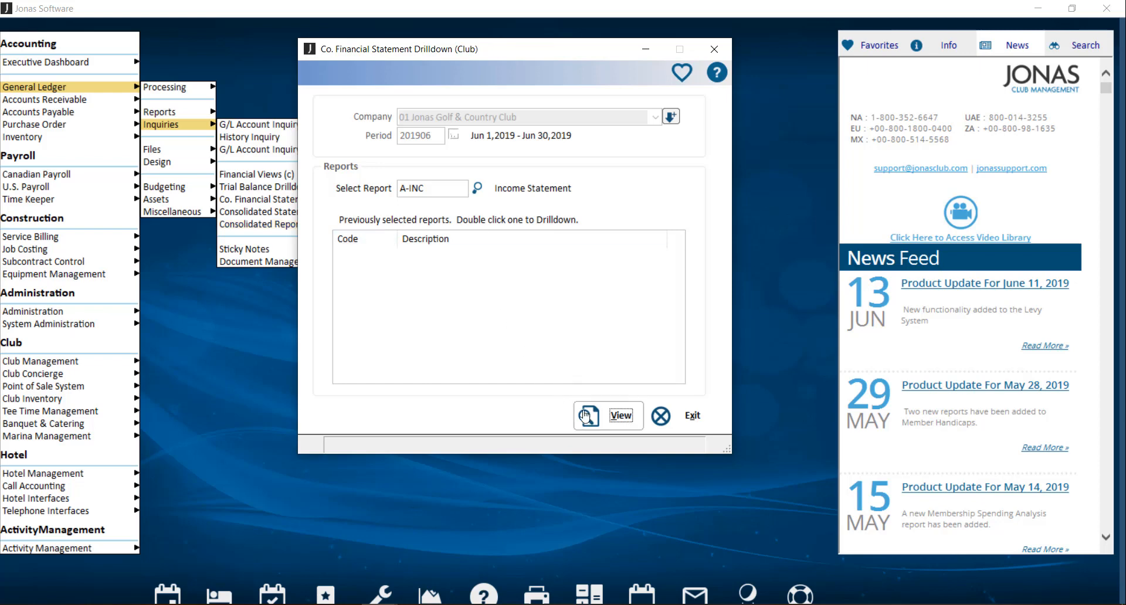
# View the June 2019 income statement, check the Catering & Bar amount, then exit
pyautogui.click(607, 416)
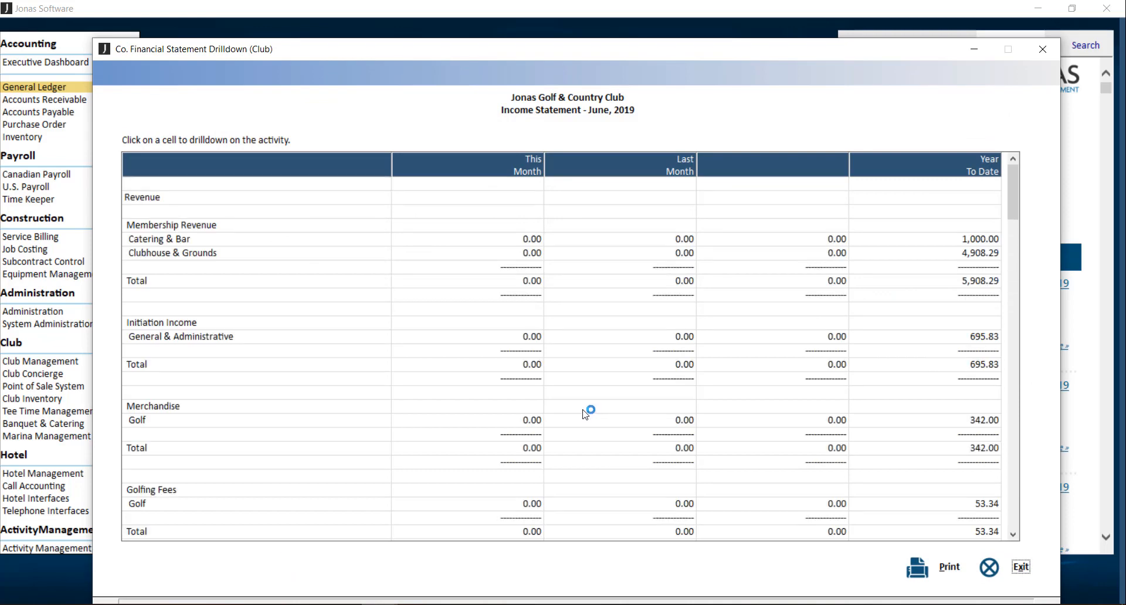
pyautogui.click(932, 240)
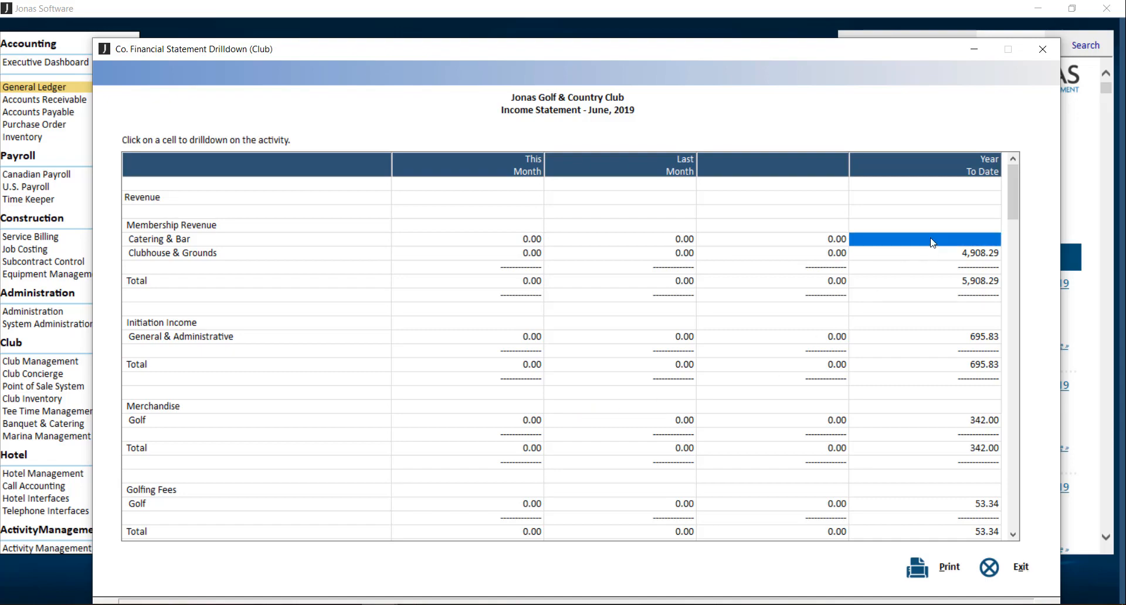
pyautogui.click(930, 239)
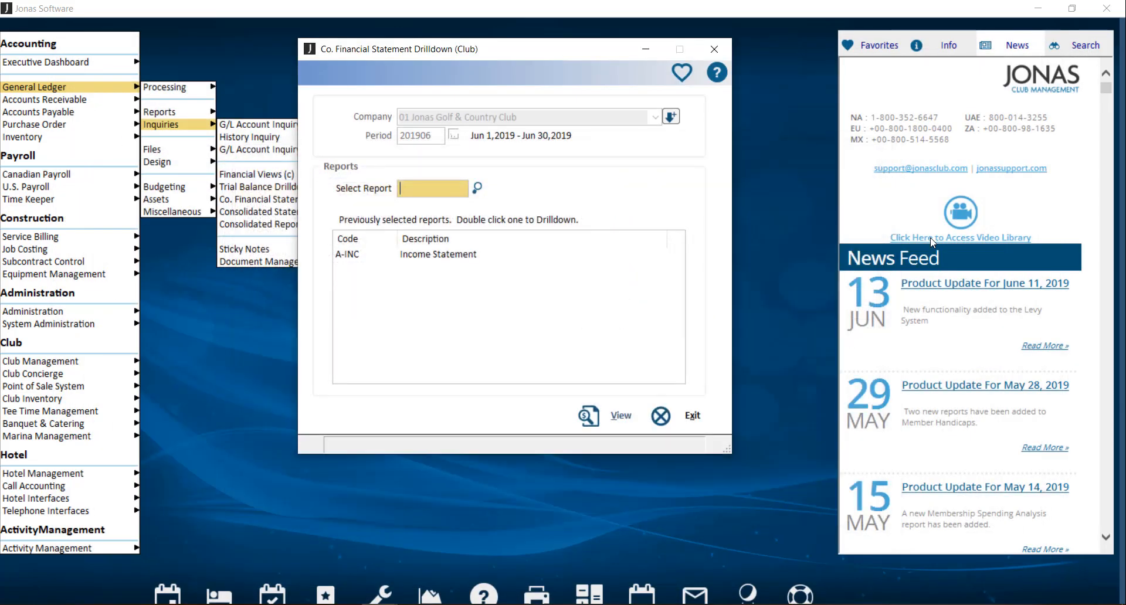
pyautogui.click(659, 416)
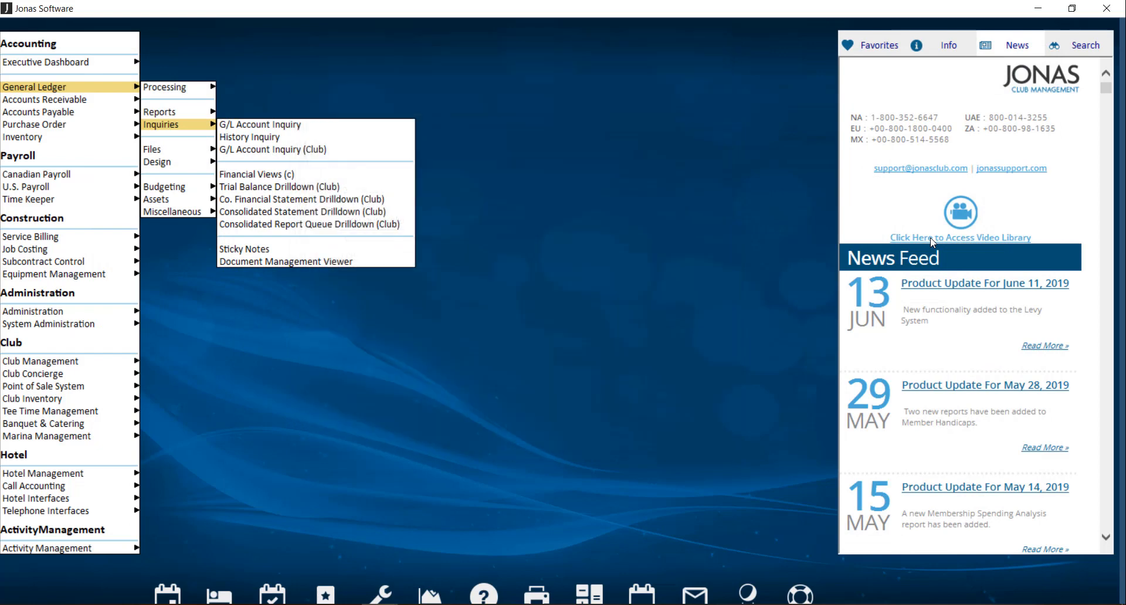
pyautogui.moveTo(396, 215)
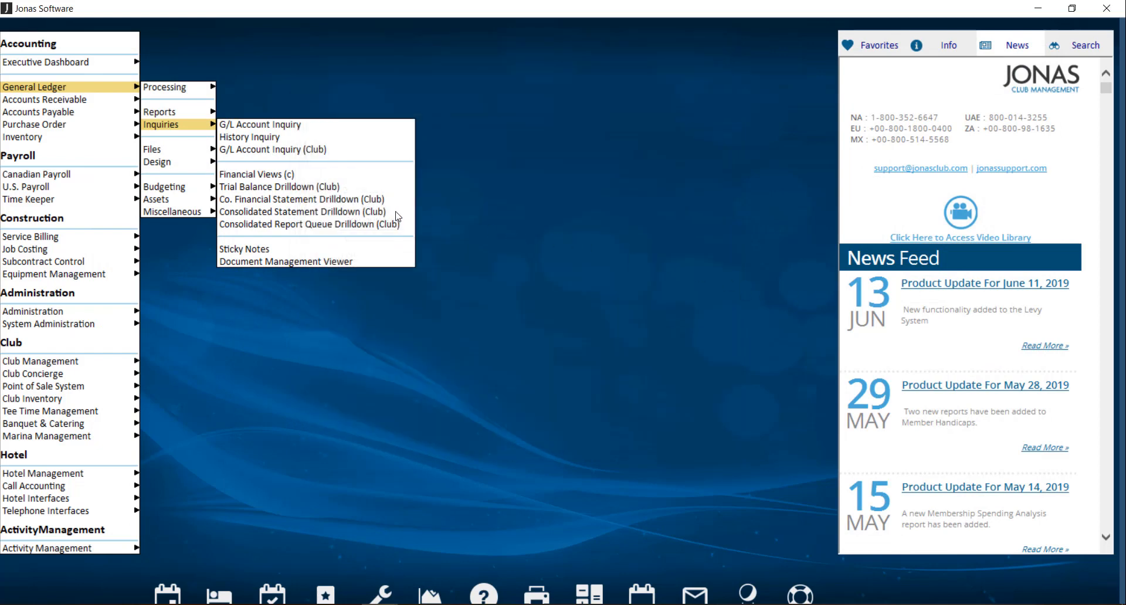
# Open the Consolidated Statement Drilldown (Club) inquiry
pyautogui.click(300, 211)
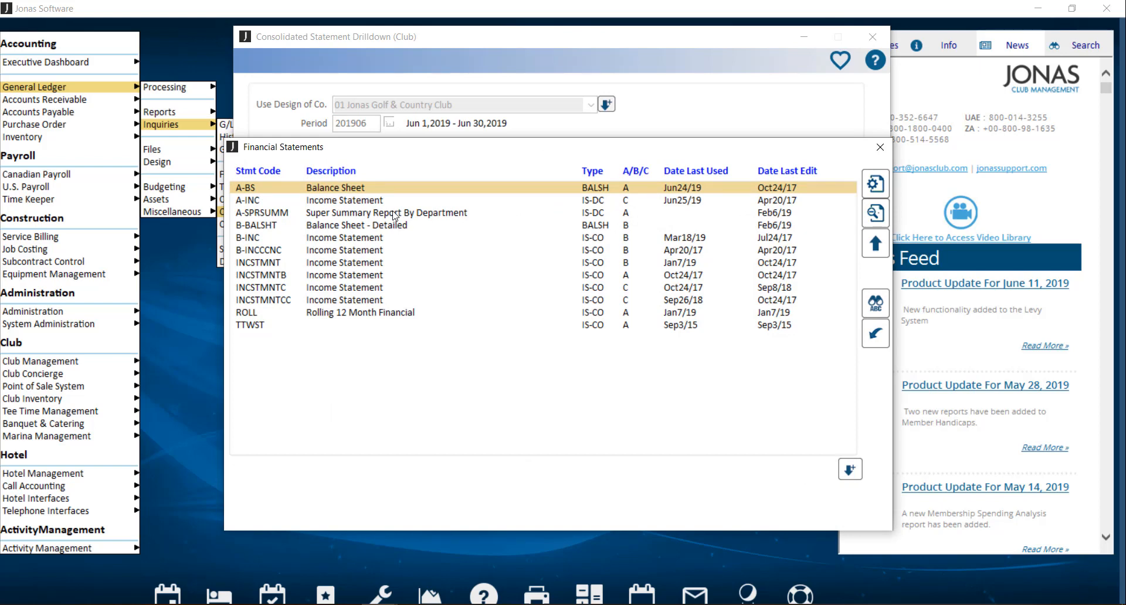
# Choose A-INC, add companies 10 and 01, and view the consolidated income statement
pyautogui.doubleClick(248, 200)
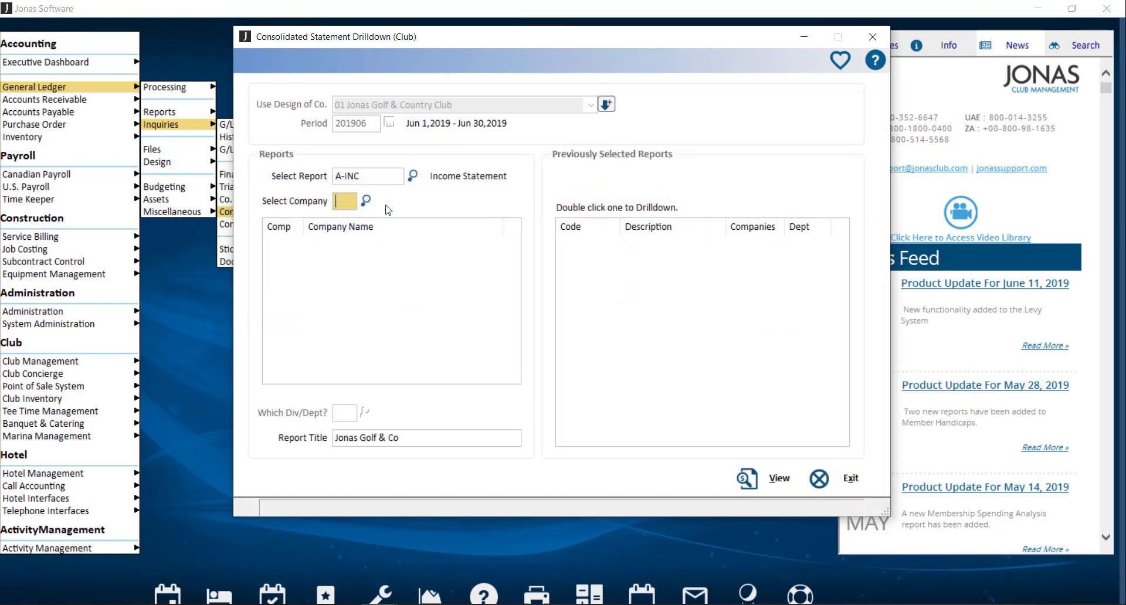
pyautogui.click(365, 201)
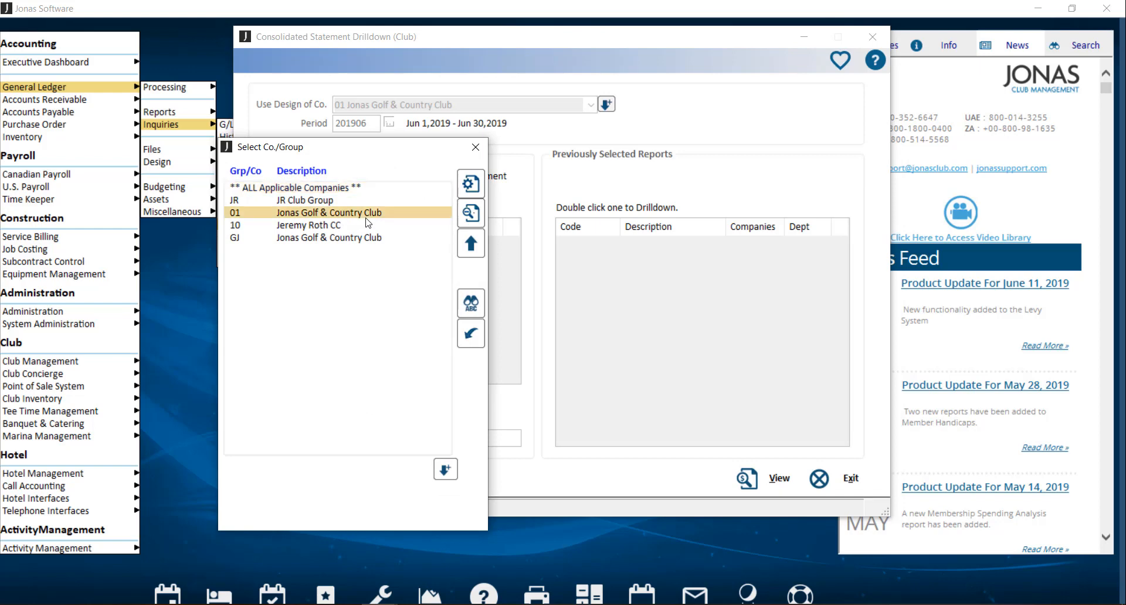
pyautogui.click(300, 187)
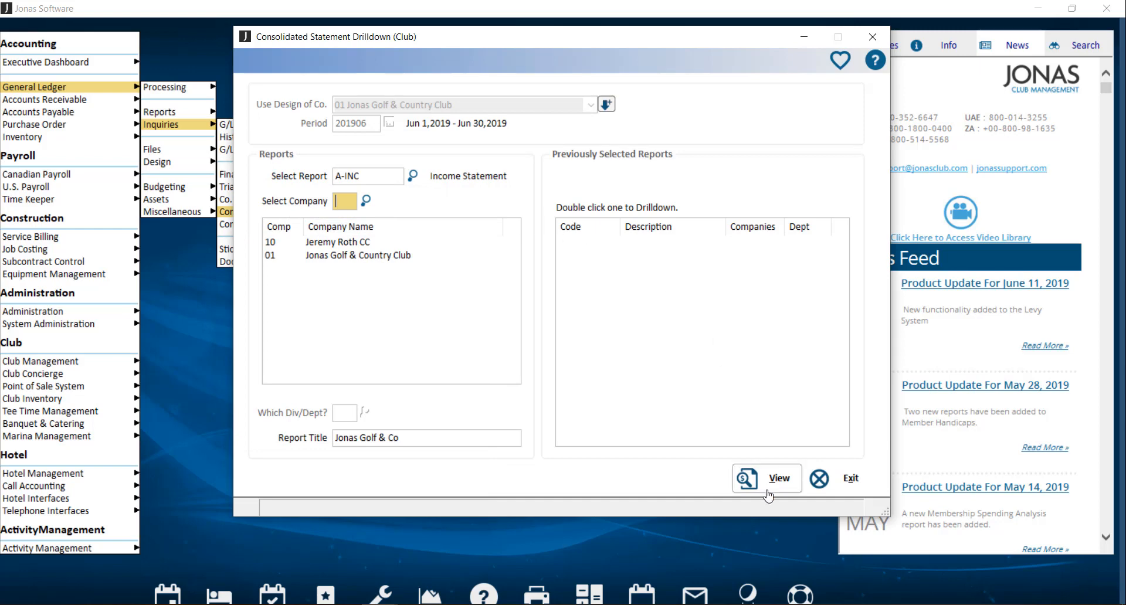
pyautogui.click(767, 479)
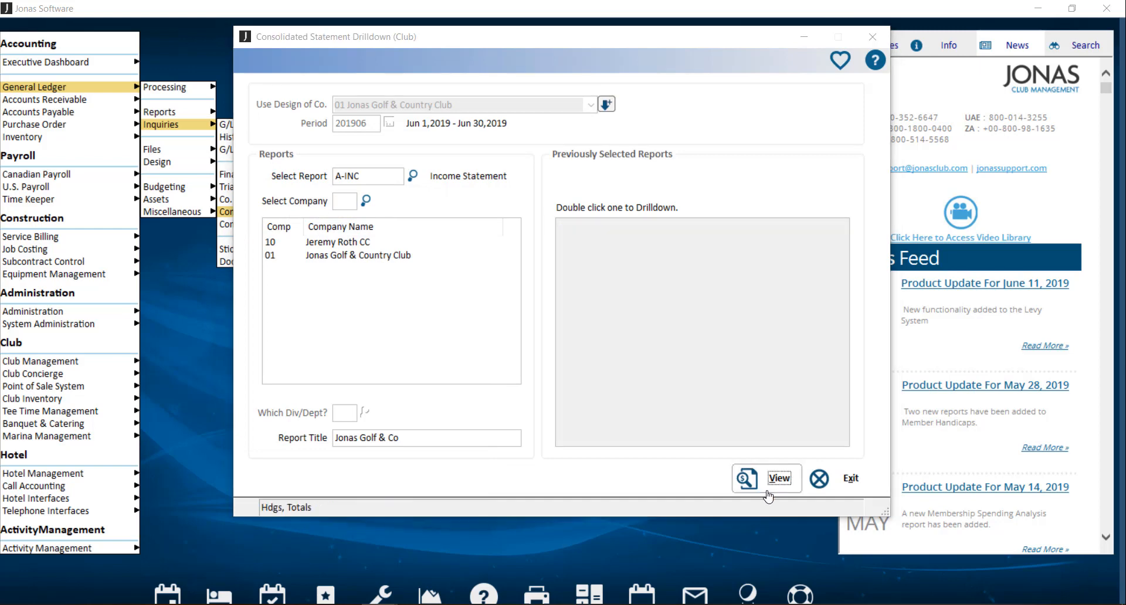
pyautogui.click(766, 479)
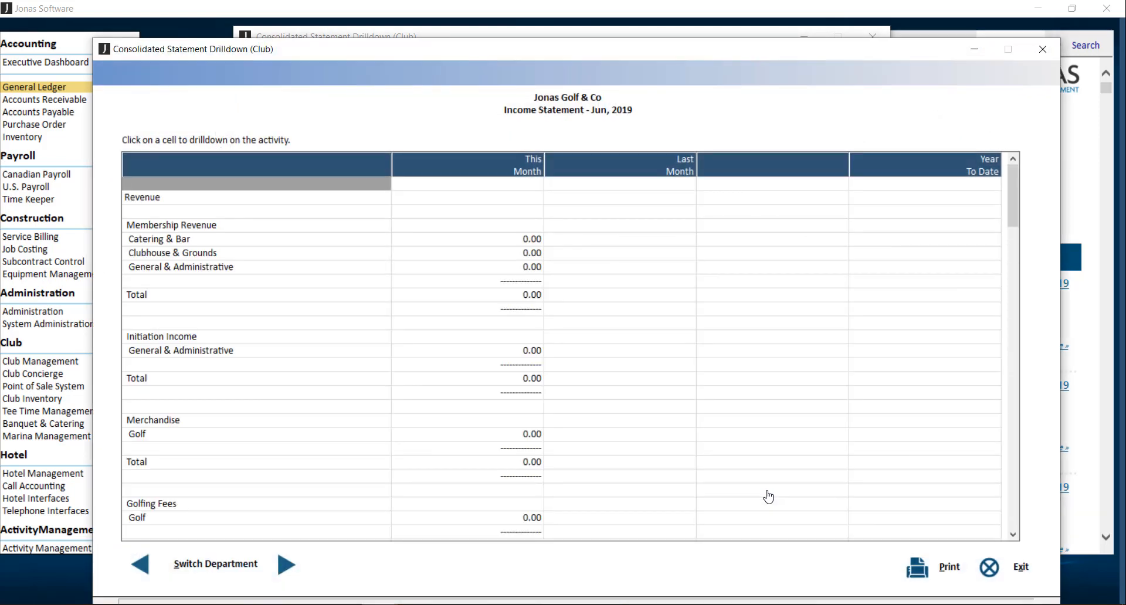